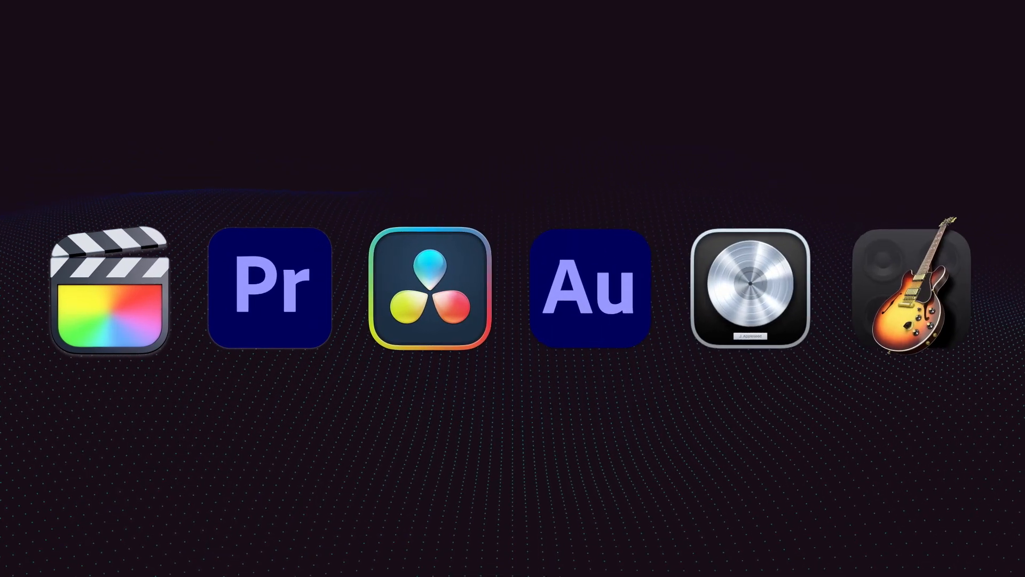
# Load DeRoom2 (Audio Units > accentize) into an empty plug-in slot on the master track
pyautogui.click(109, 286)
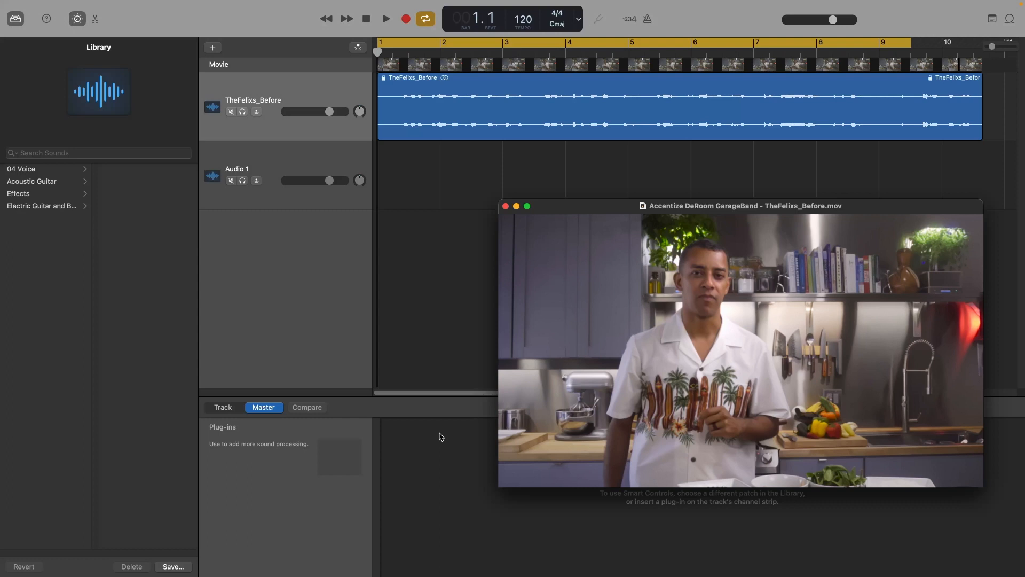
pyautogui.click(339, 456)
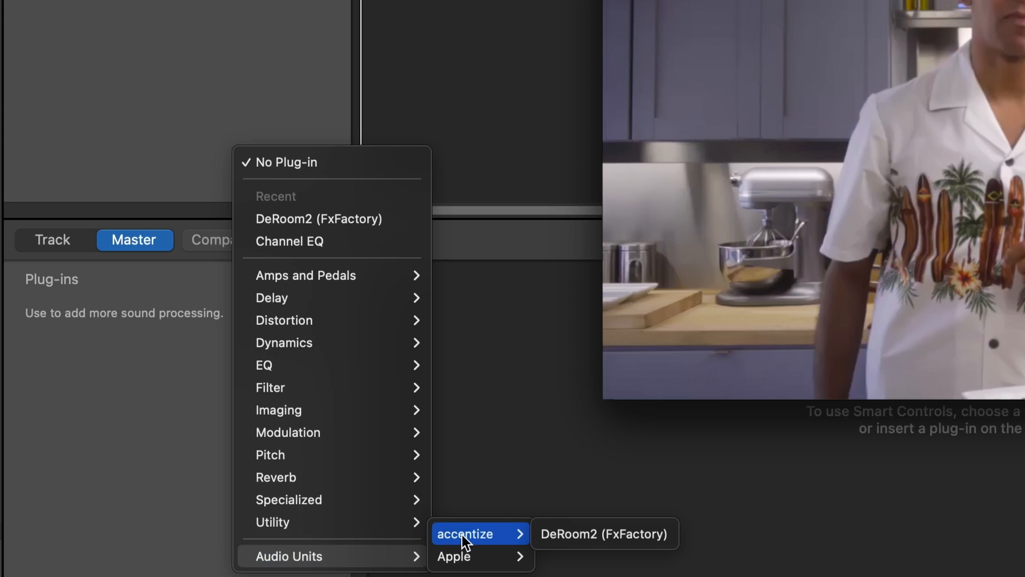
pyautogui.moveTo(604, 534)
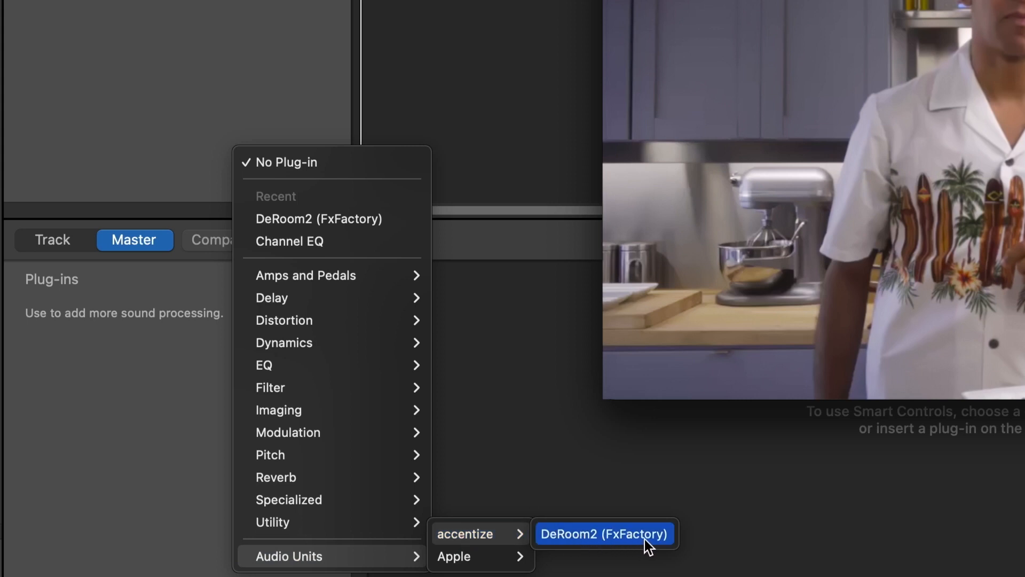
pyautogui.click(603, 534)
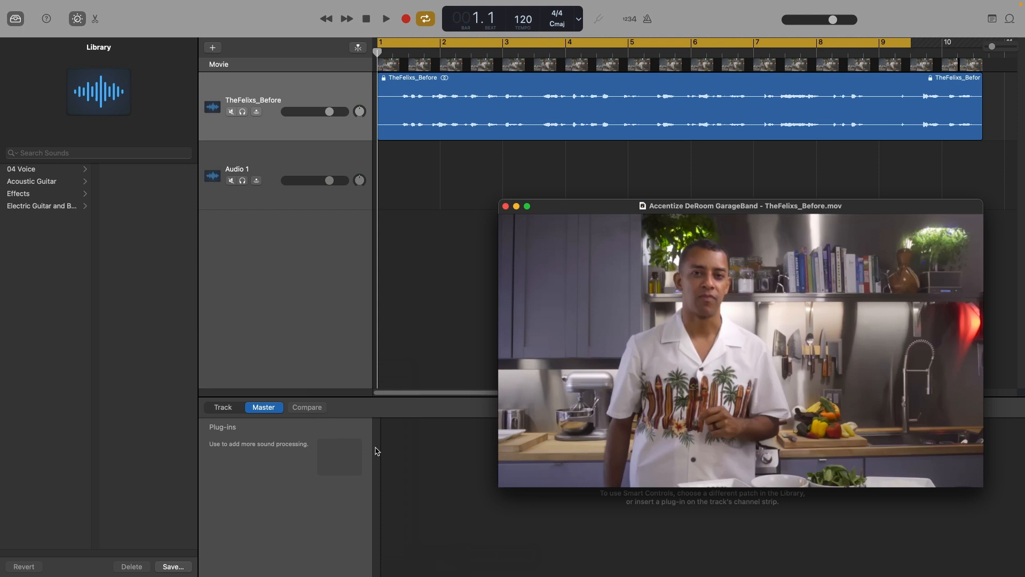
pyautogui.click(339, 456)
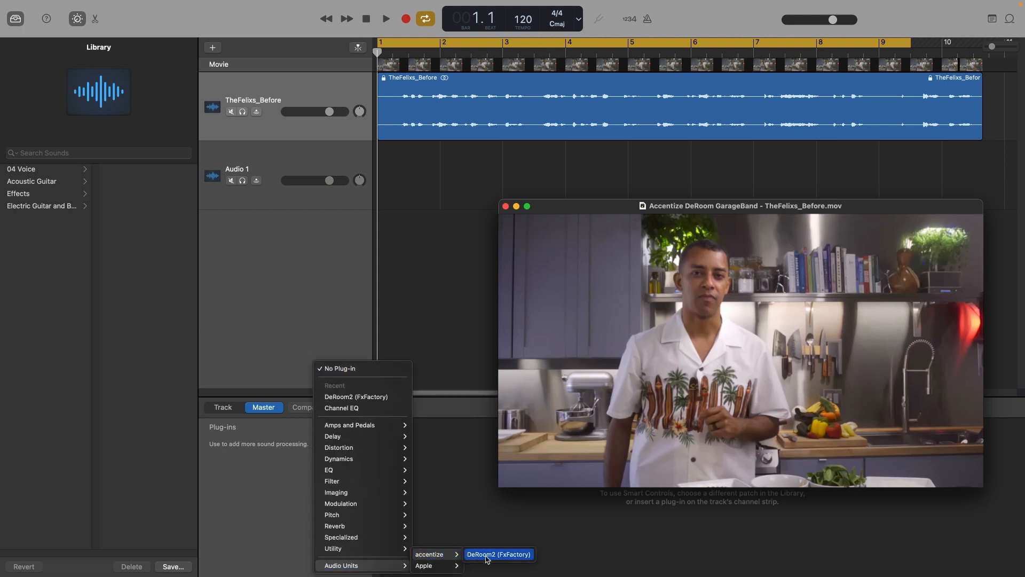
pyautogui.click(498, 554)
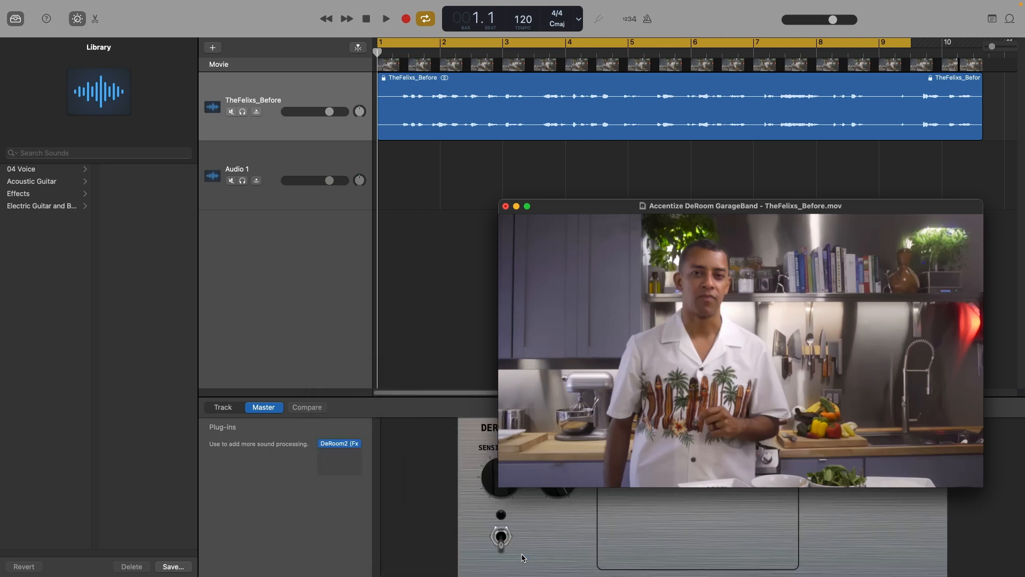
pyautogui.click(386, 18)
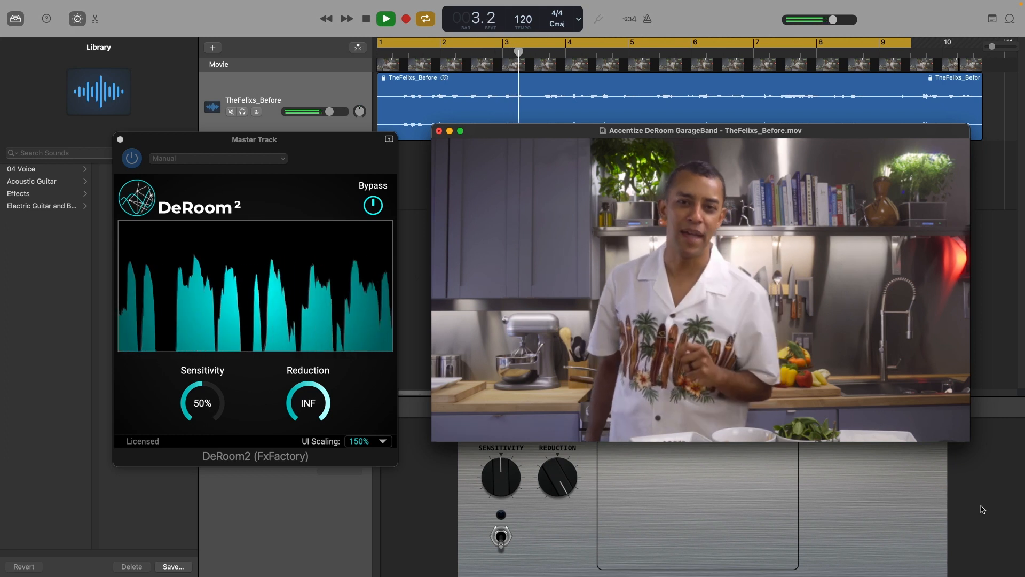
pyautogui.click(385, 18)
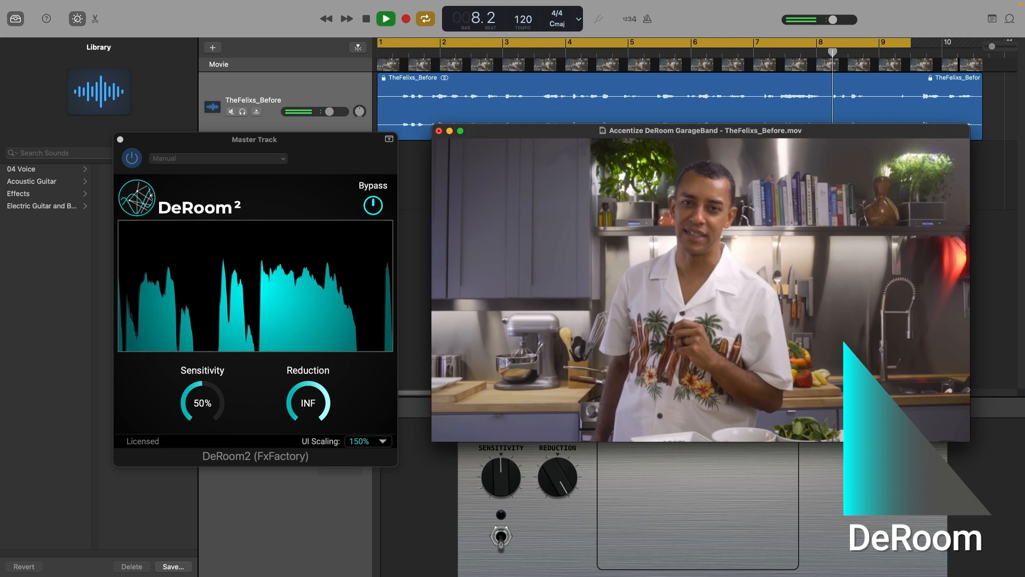
pyautogui.click(384, 18)
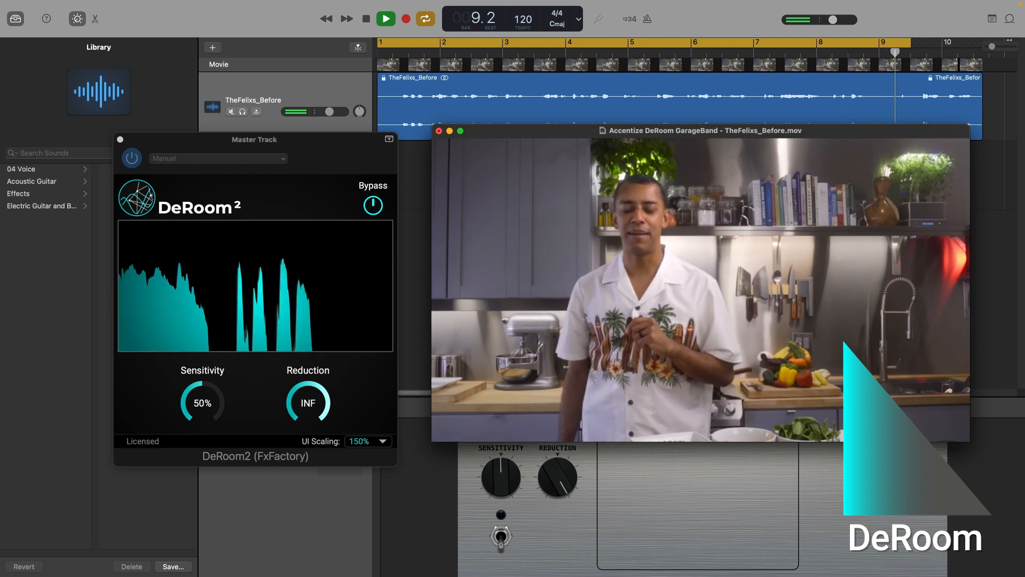